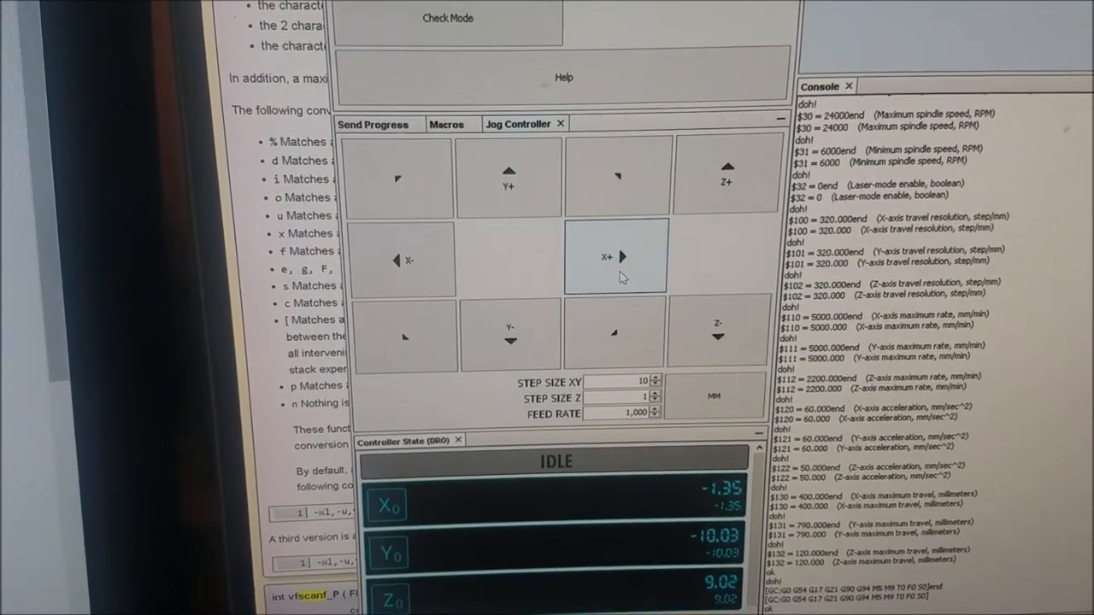
- Jog the X axis positive to 8.65 and acknowledge the 'Error while processing response' message
{"action": "left_click", "coordinate": [616, 256]}
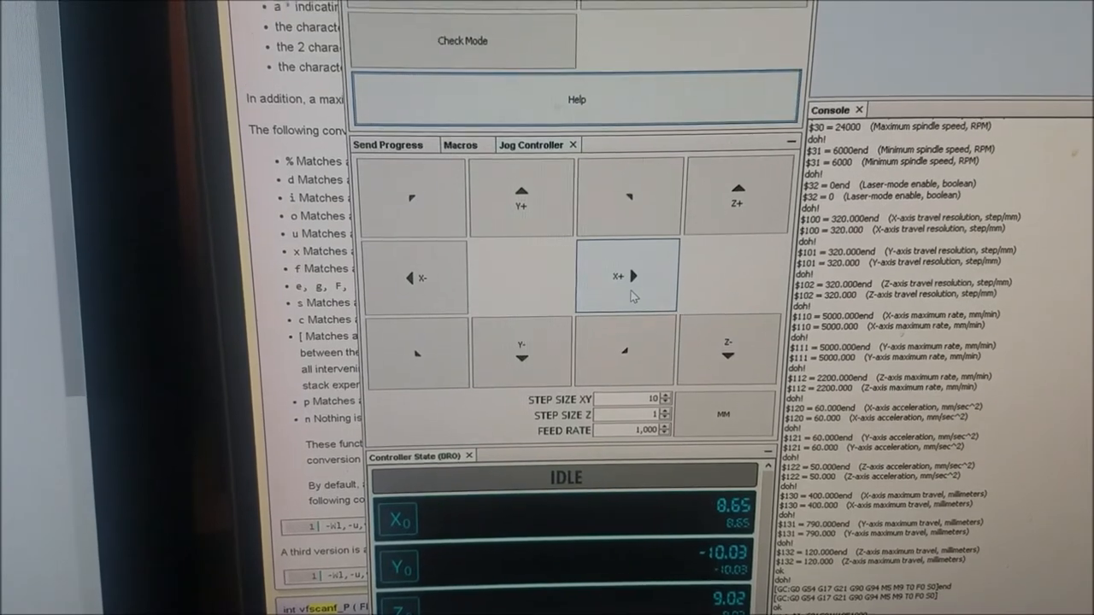
{"action": "left_click", "coordinate": [519, 192]}
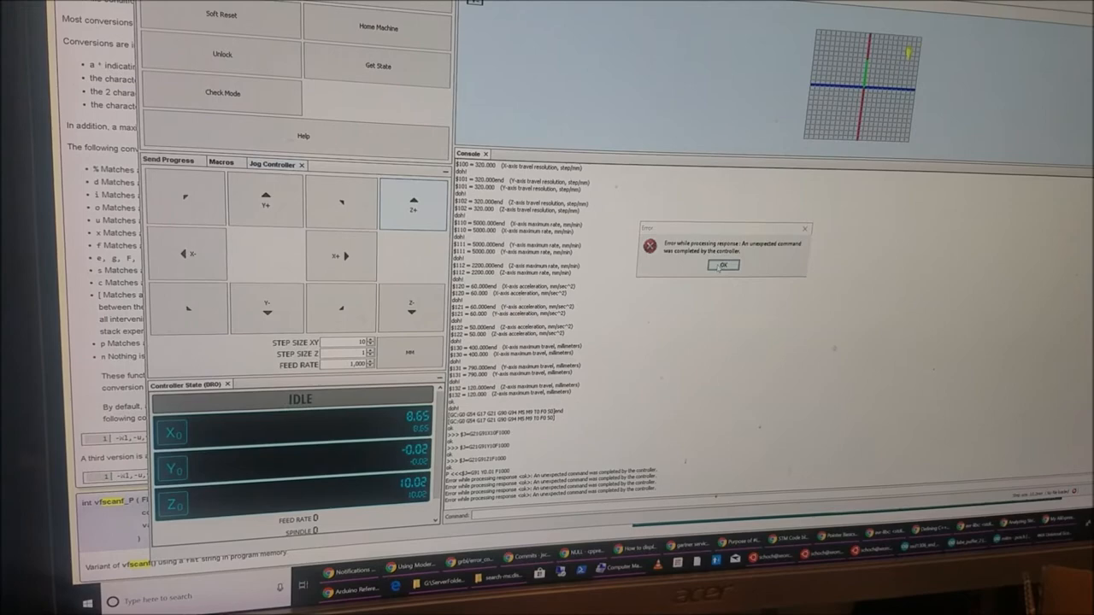
{"action": "left_click", "coordinate": [723, 265]}
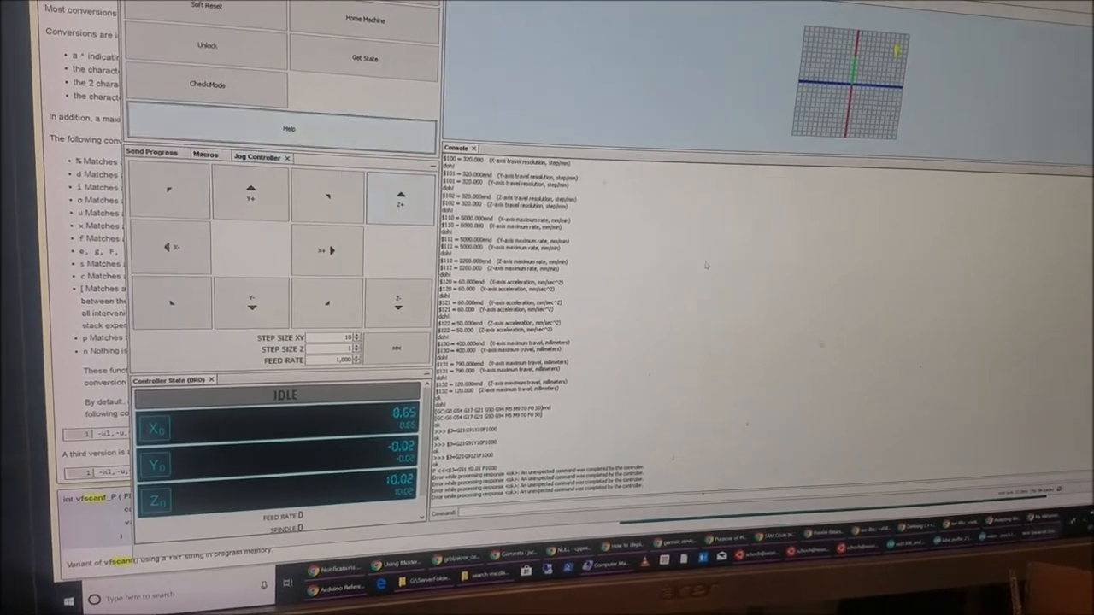